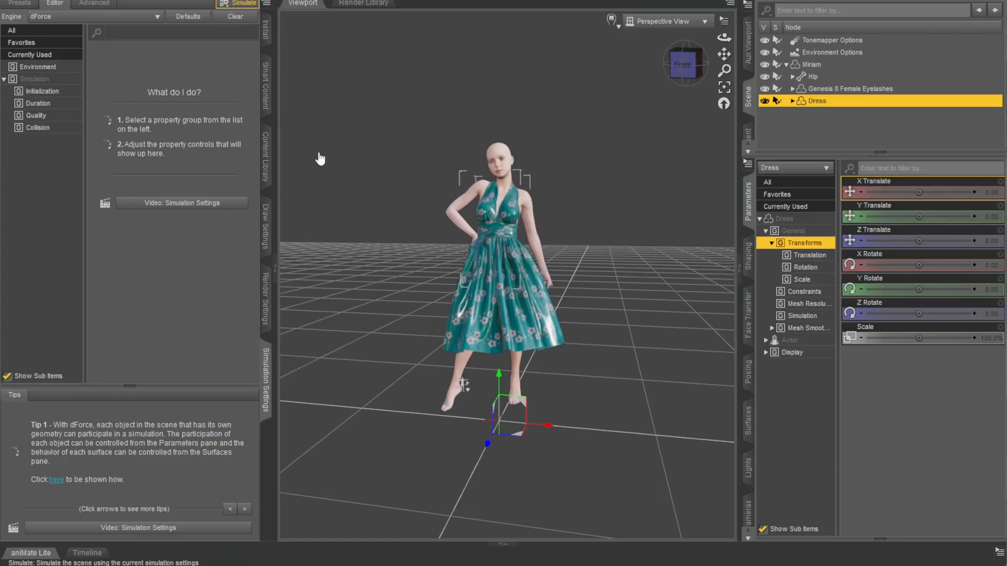
# - Run the dForce cloth simulation on the teal floral dress
pyautogui.click(241, 2)
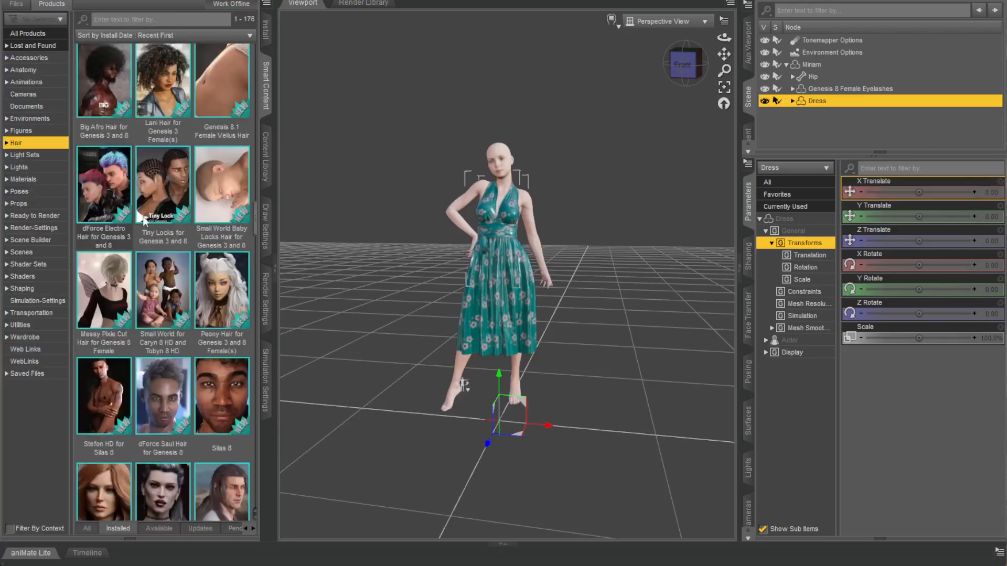
# - Scroll through the hair products, then return to the Simulation Settings pane
pyautogui.scroll(-3)
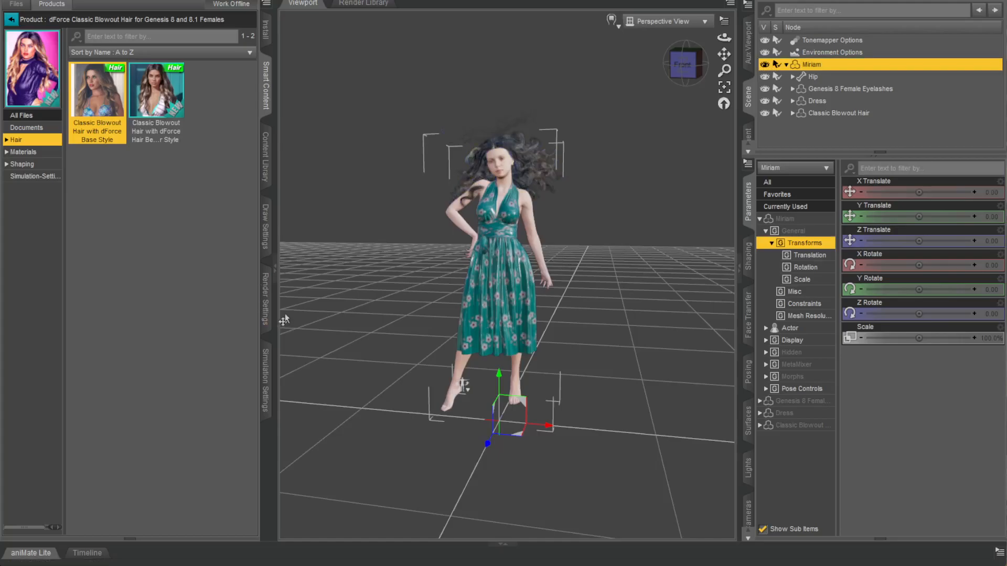
pyautogui.click(265, 378)
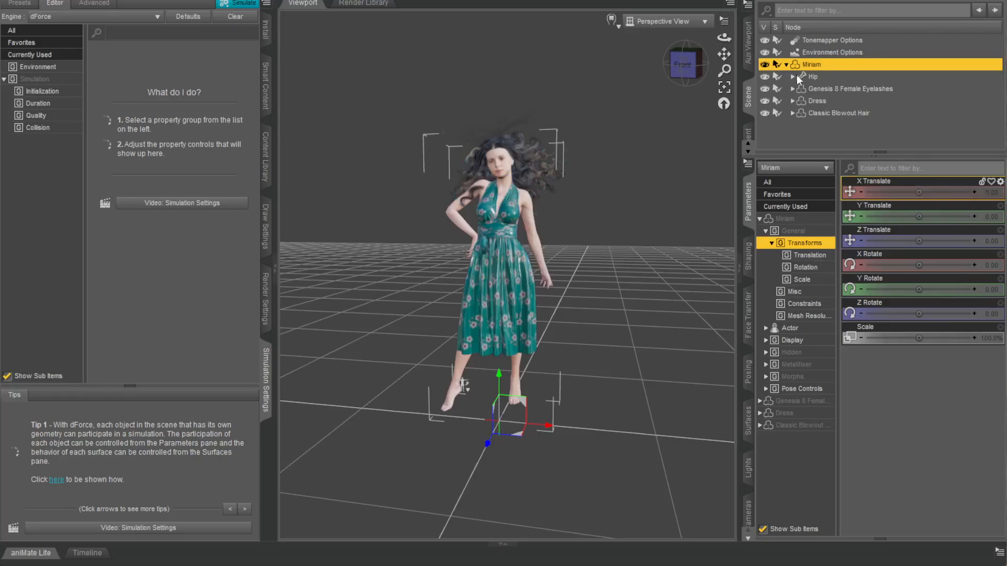
# - Set the Dress's Simulation Object Type to Static Surface under All parameters
pyautogui.click(816, 101)
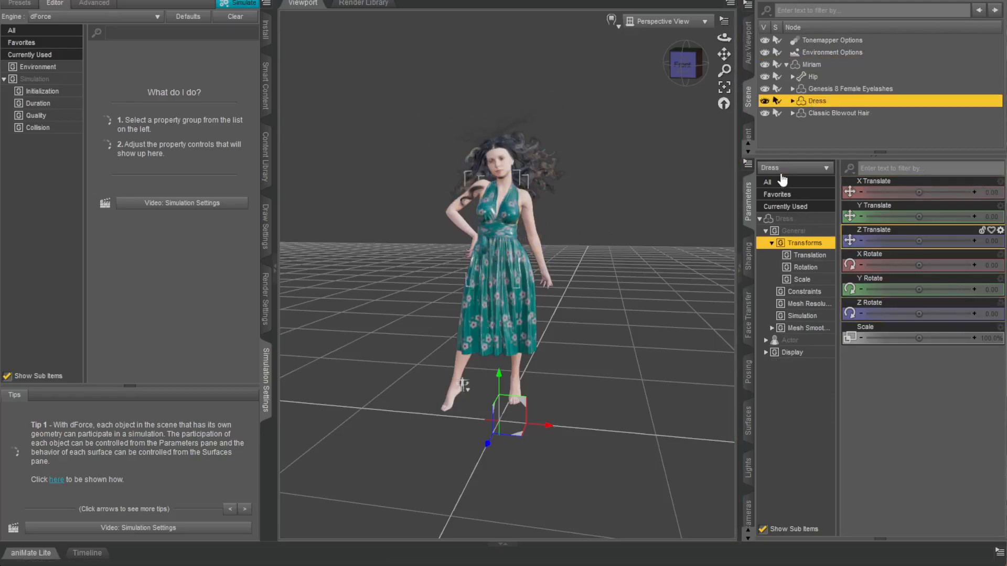
pyautogui.click(767, 182)
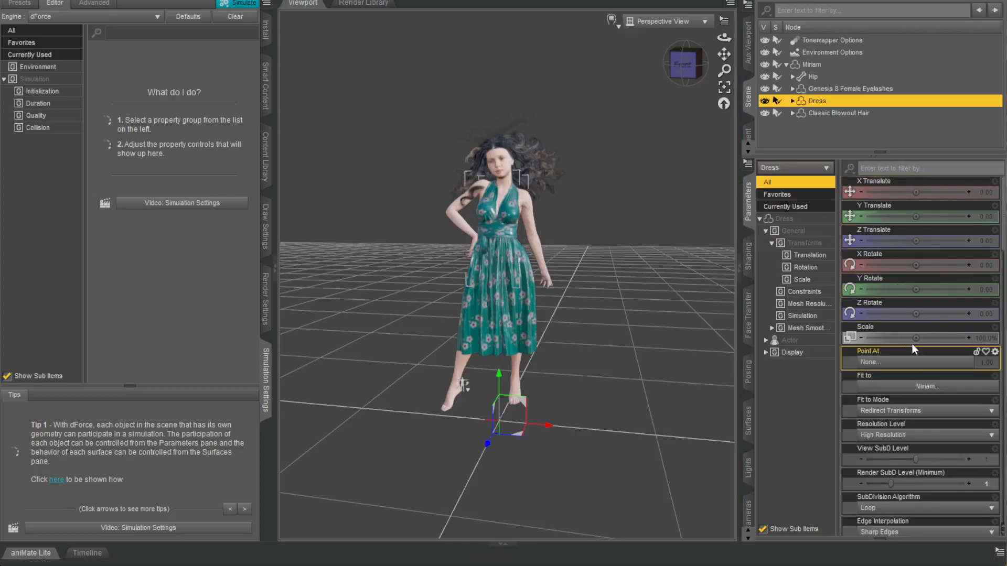
pyautogui.scroll(-3)
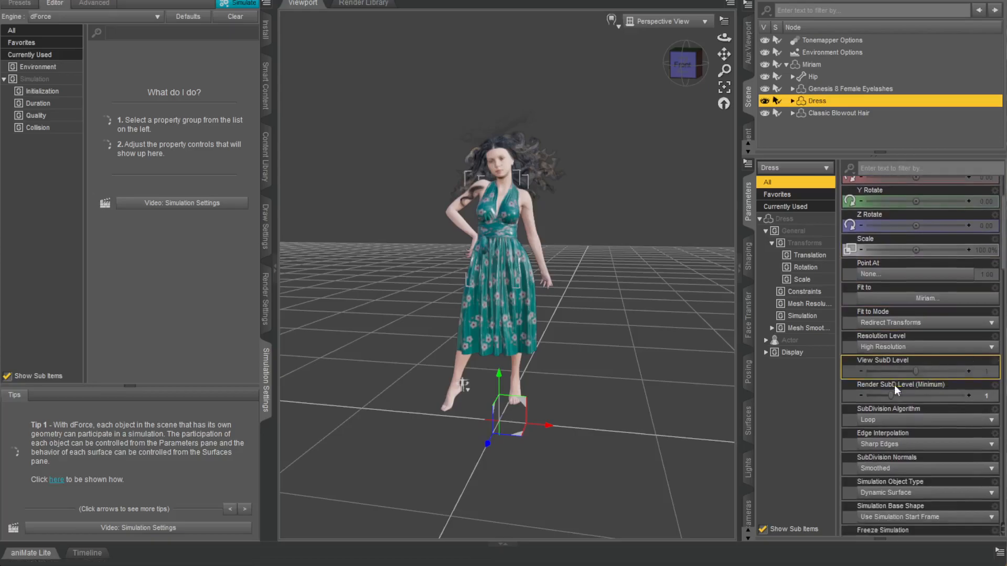
pyautogui.scroll(-3)
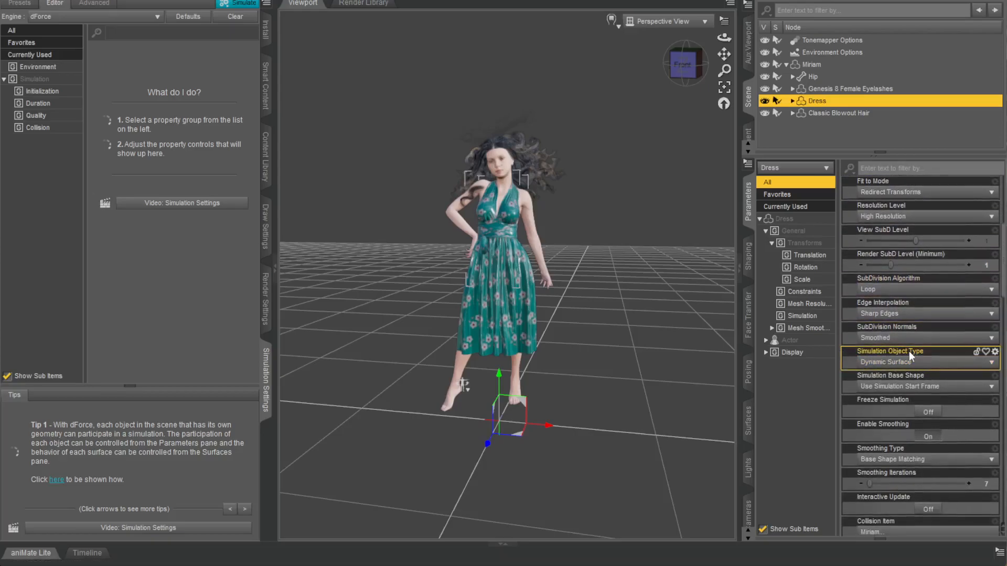
pyautogui.click(920, 362)
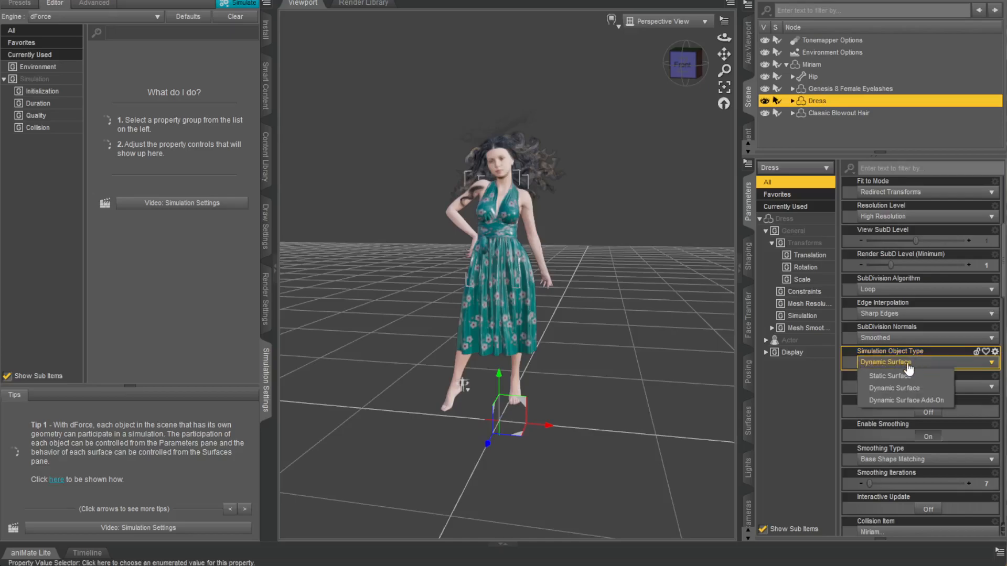
pyautogui.click(891, 376)
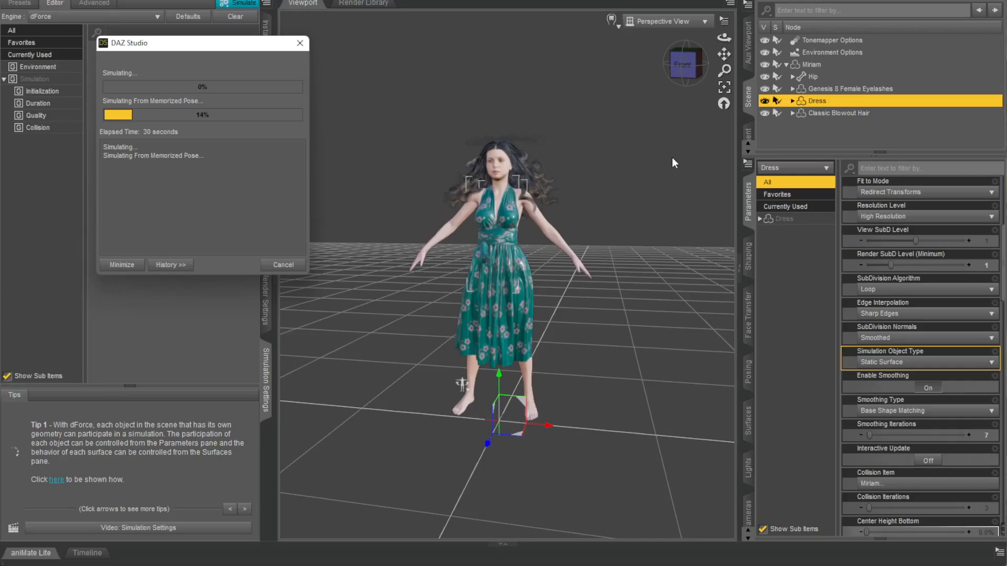
pyautogui.moveTo(564, 182)
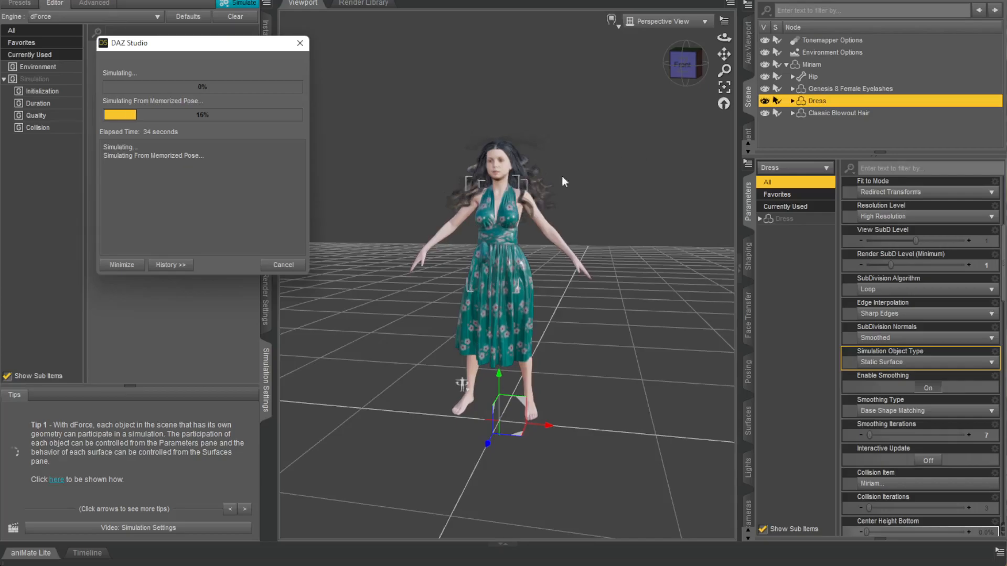
pyautogui.moveTo(584, 237)
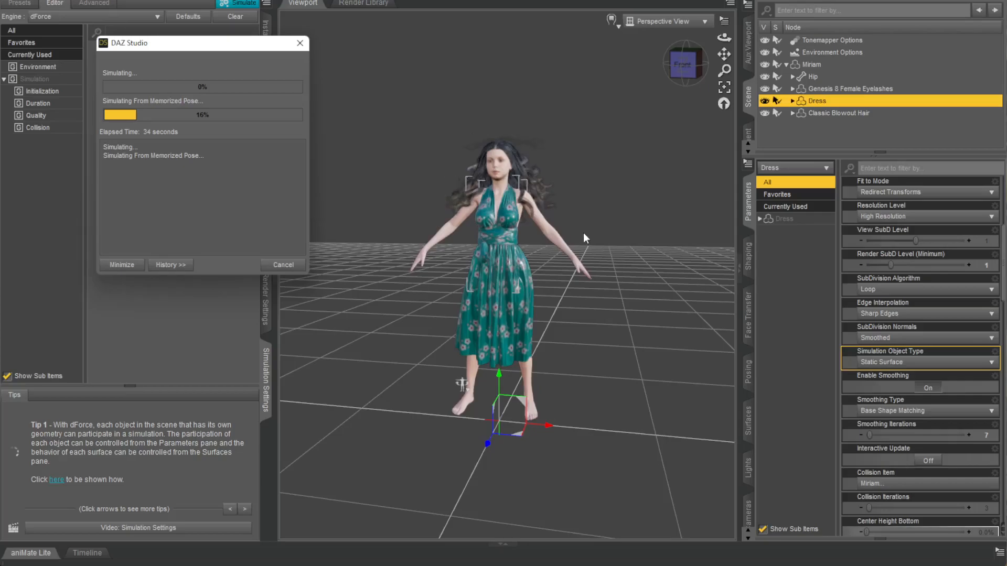
pyautogui.moveTo(597, 244)
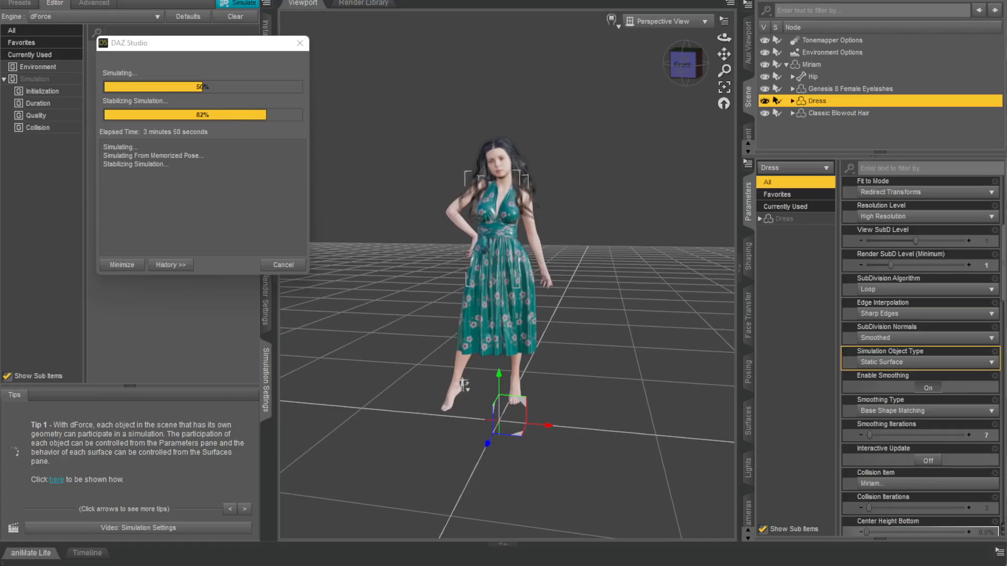
pyautogui.moveTo(472, 292)
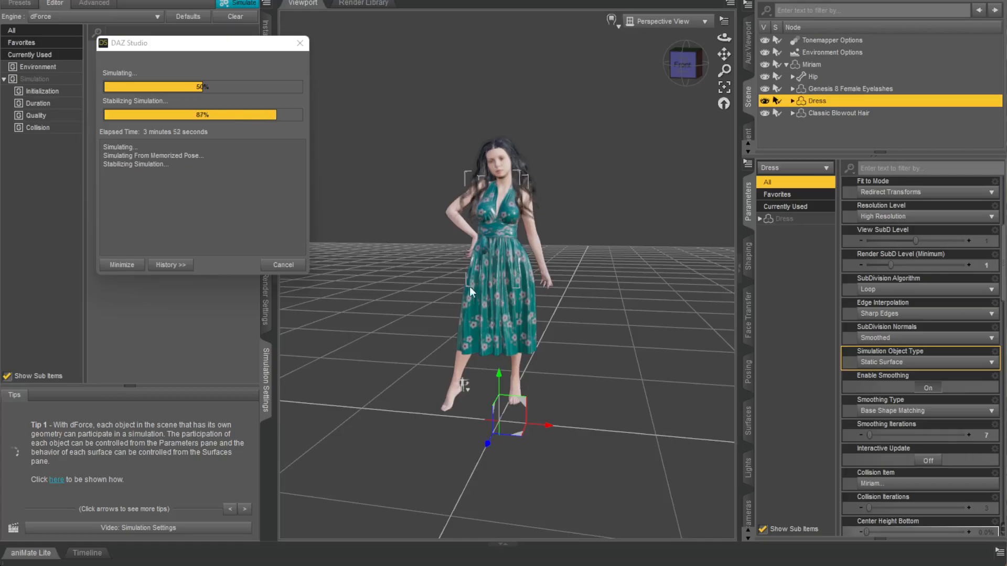
pyautogui.moveTo(506, 231)
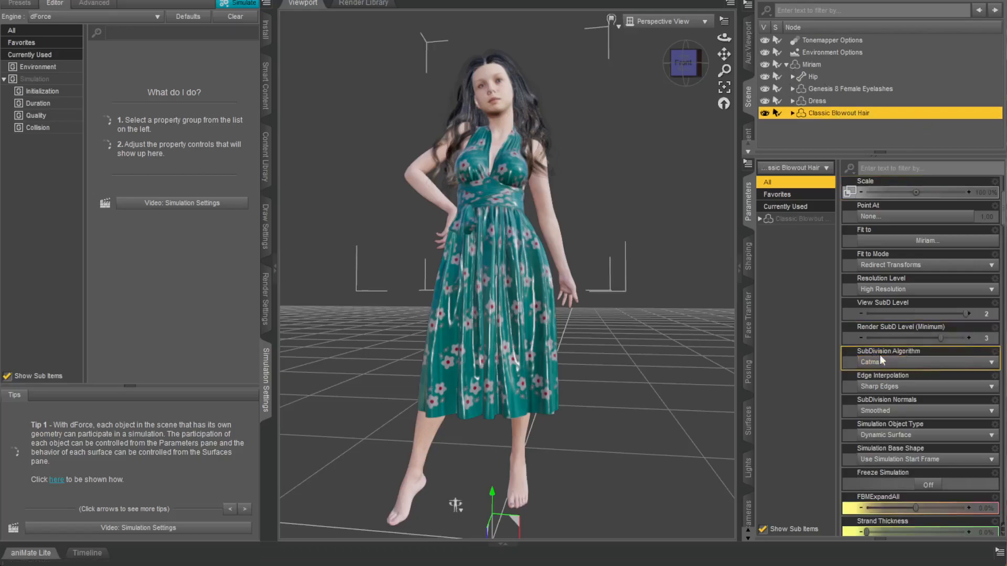
# - Make Classic Blowout Hair a Static Surface, rerun Simulate, and dismiss the nothing-to-simulate error
pyautogui.click(920, 435)
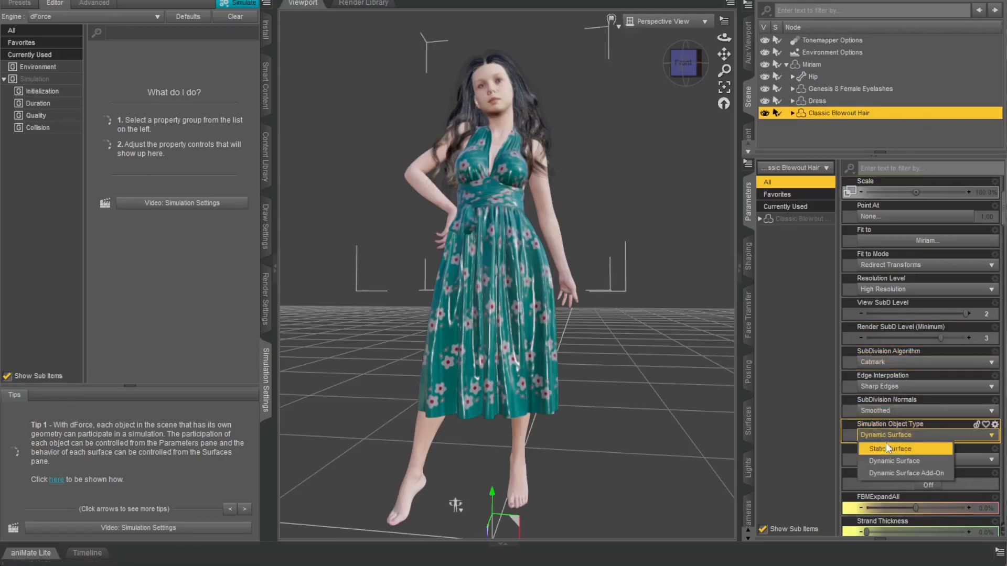
pyautogui.click(890, 448)
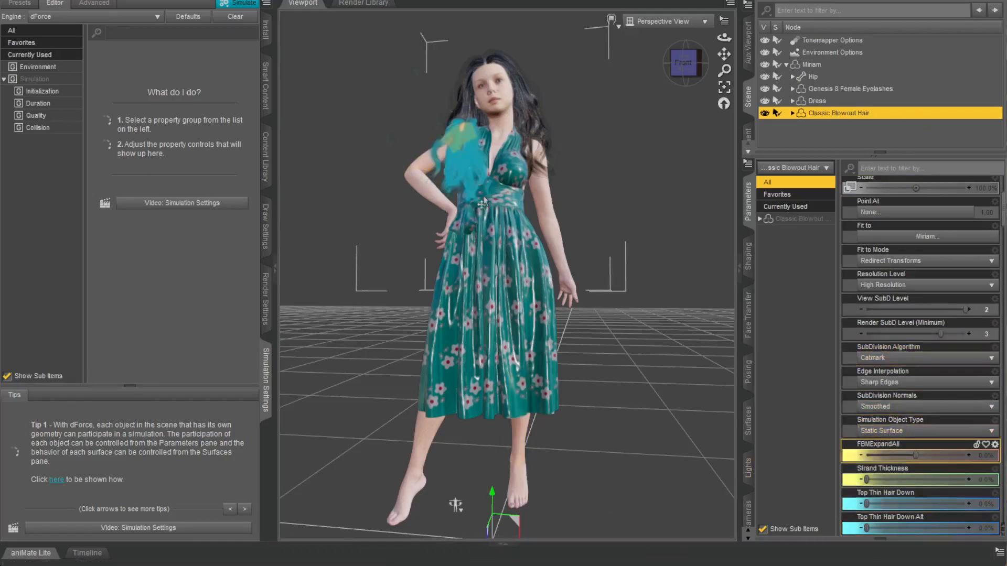
pyautogui.click(242, 4)
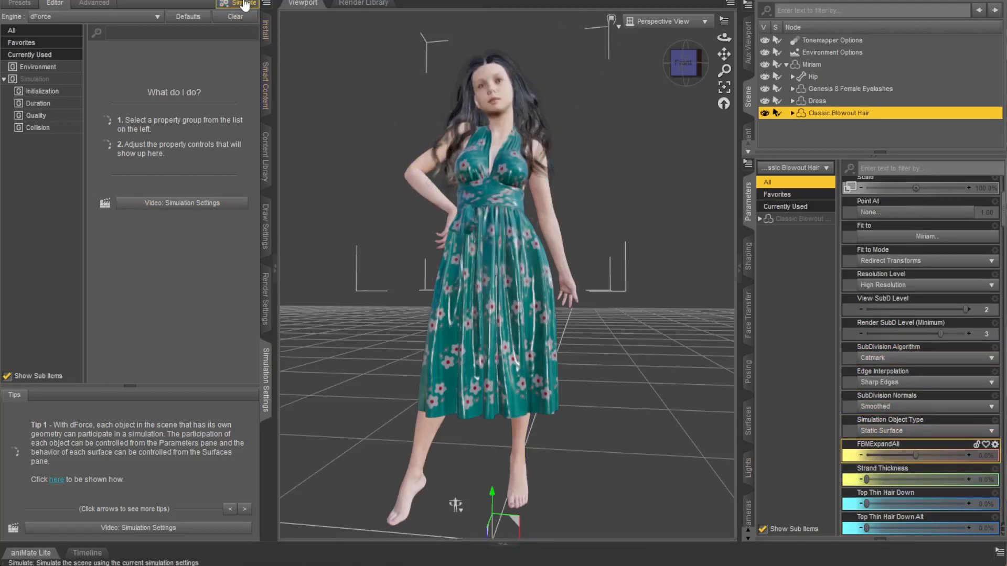
pyautogui.click(241, 3)
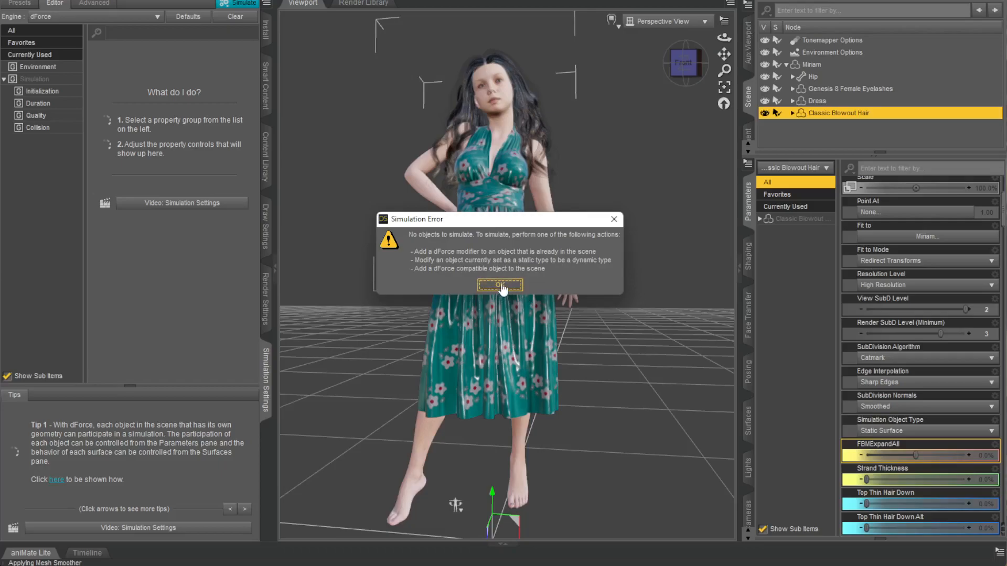
pyautogui.click(500, 284)
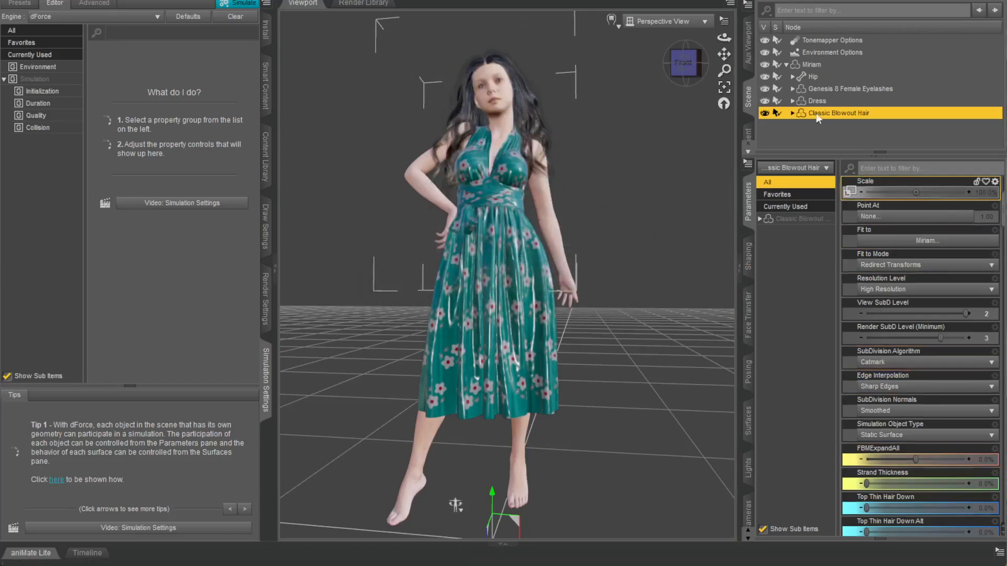
pyautogui.scroll(-3)
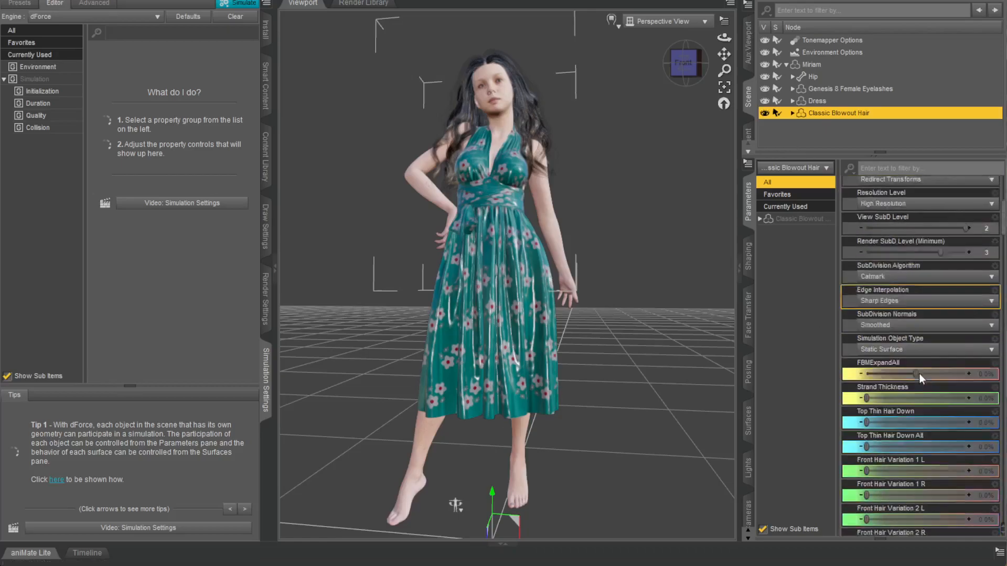
pyautogui.click(816, 100)
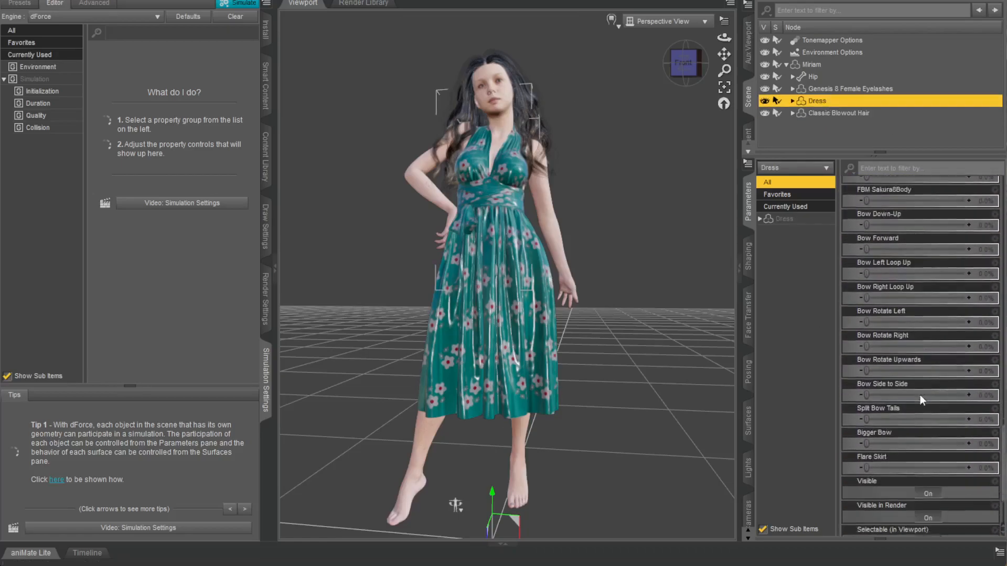
pyautogui.scroll(-3)
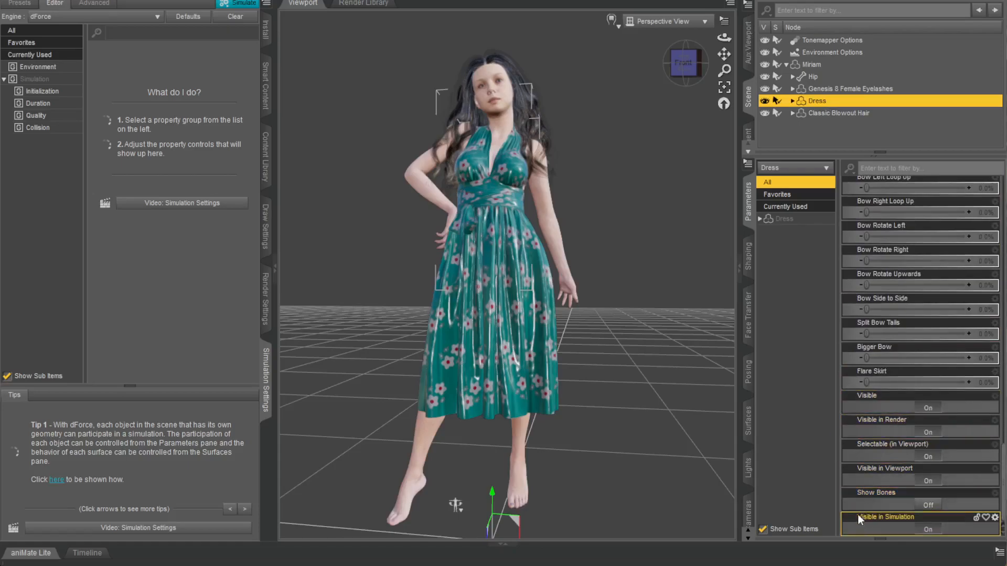
pyautogui.moveTo(872, 537)
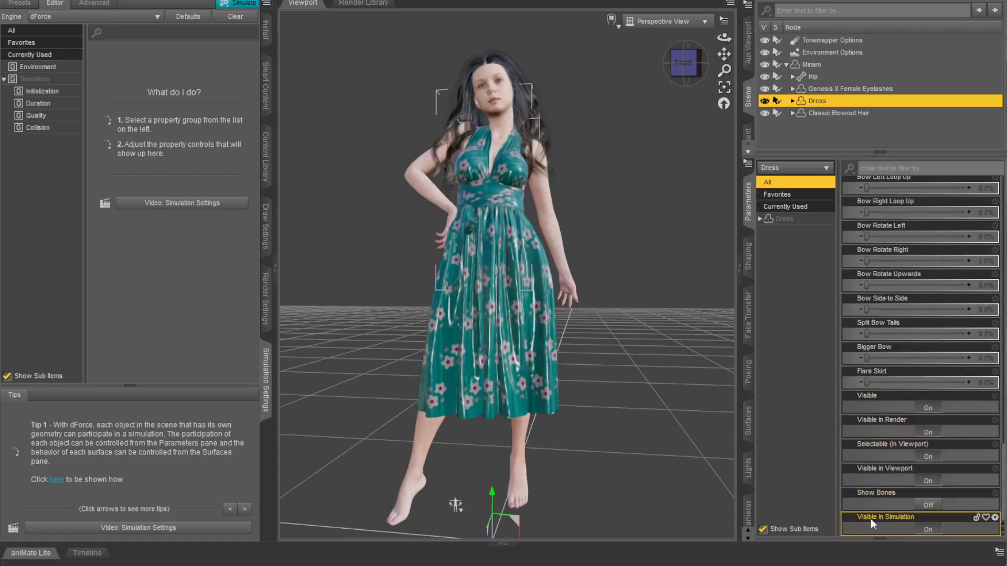
pyautogui.moveTo(895, 537)
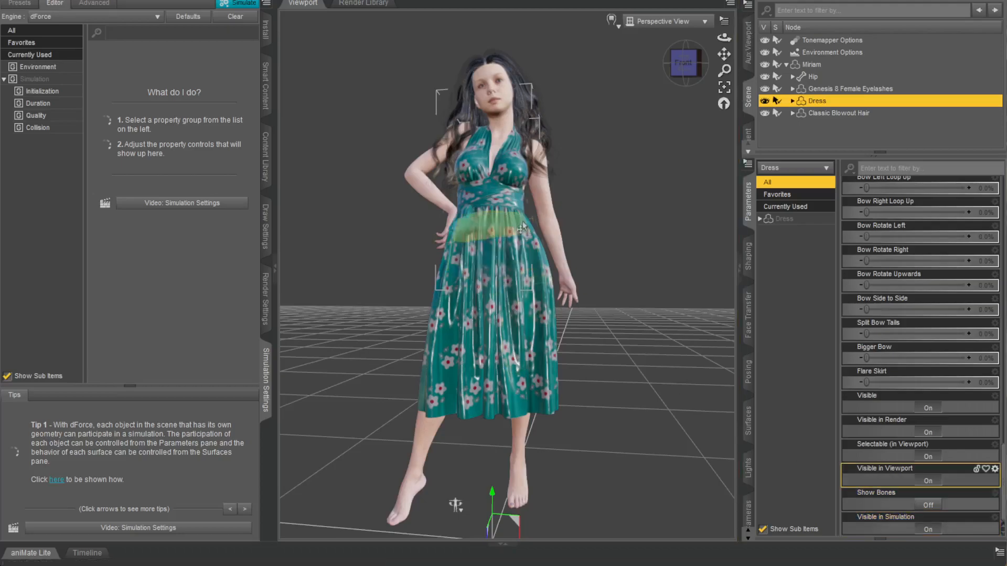
pyautogui.moveTo(490, 290)
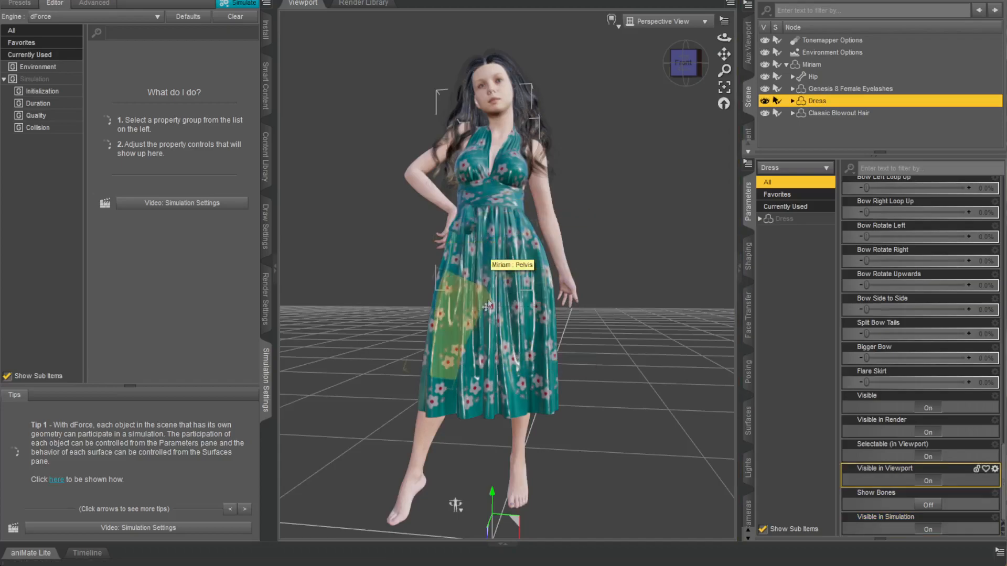
pyautogui.moveTo(508, 73)
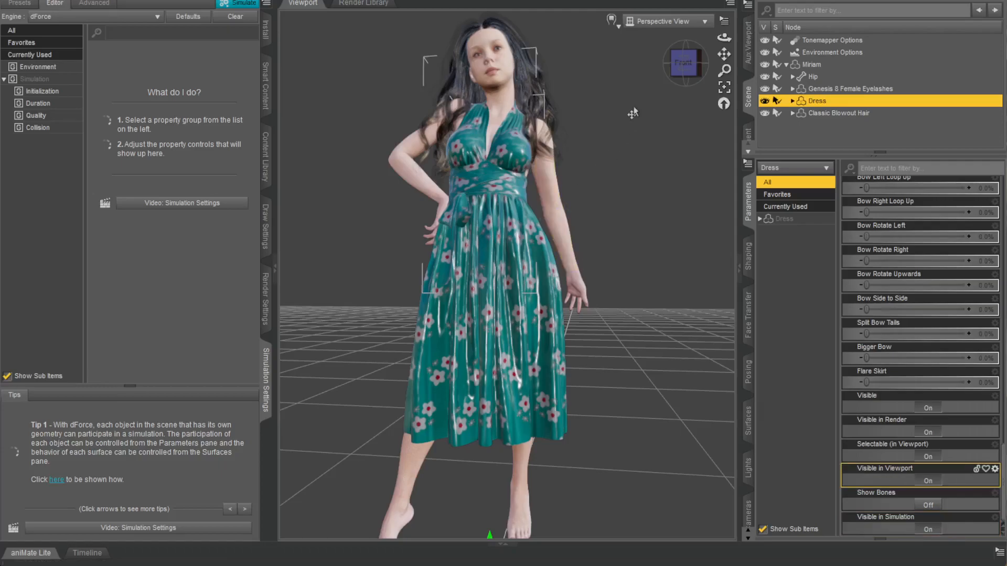
pyautogui.moveTo(646, 136)
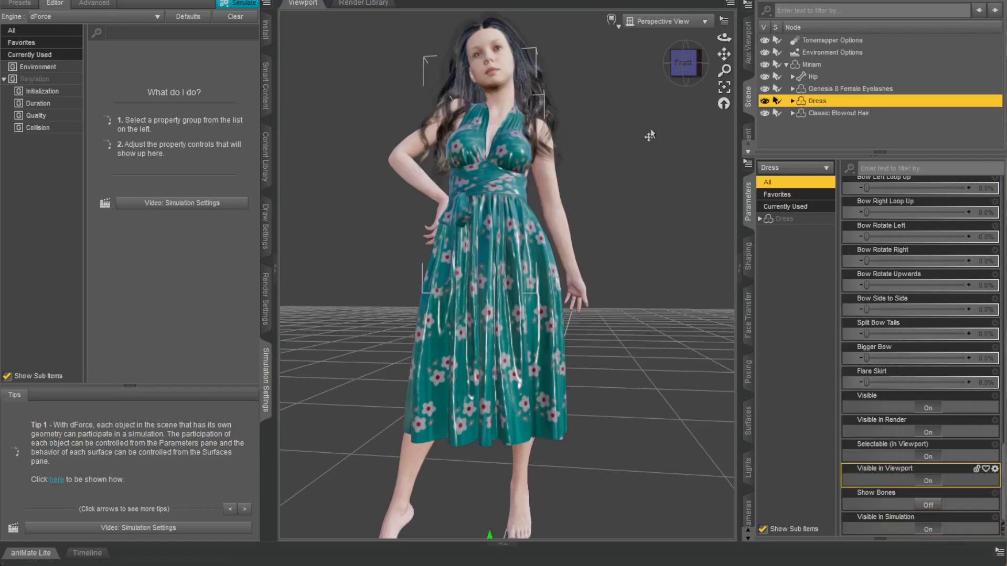
pyautogui.click(870, 141)
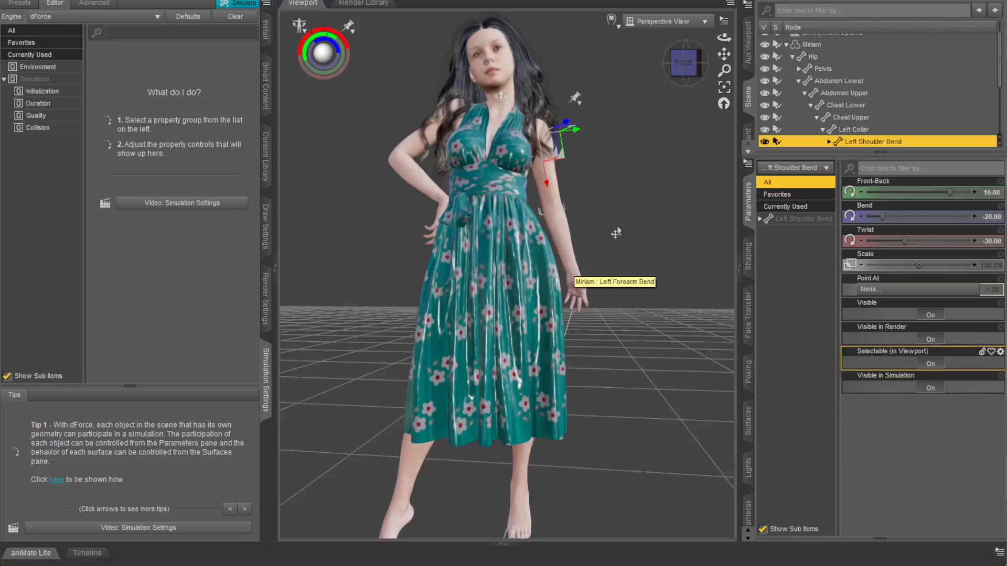
pyautogui.moveTo(613, 228)
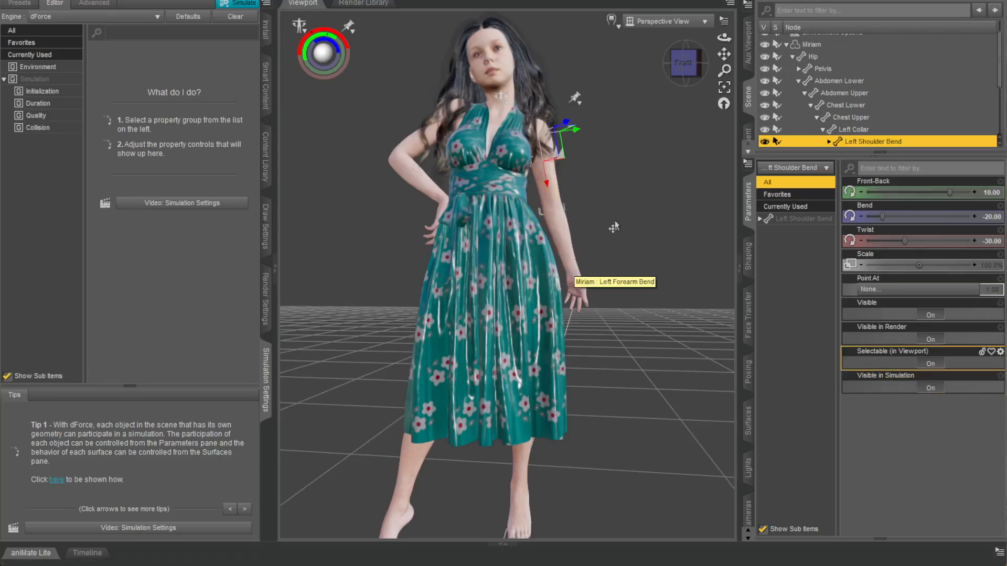